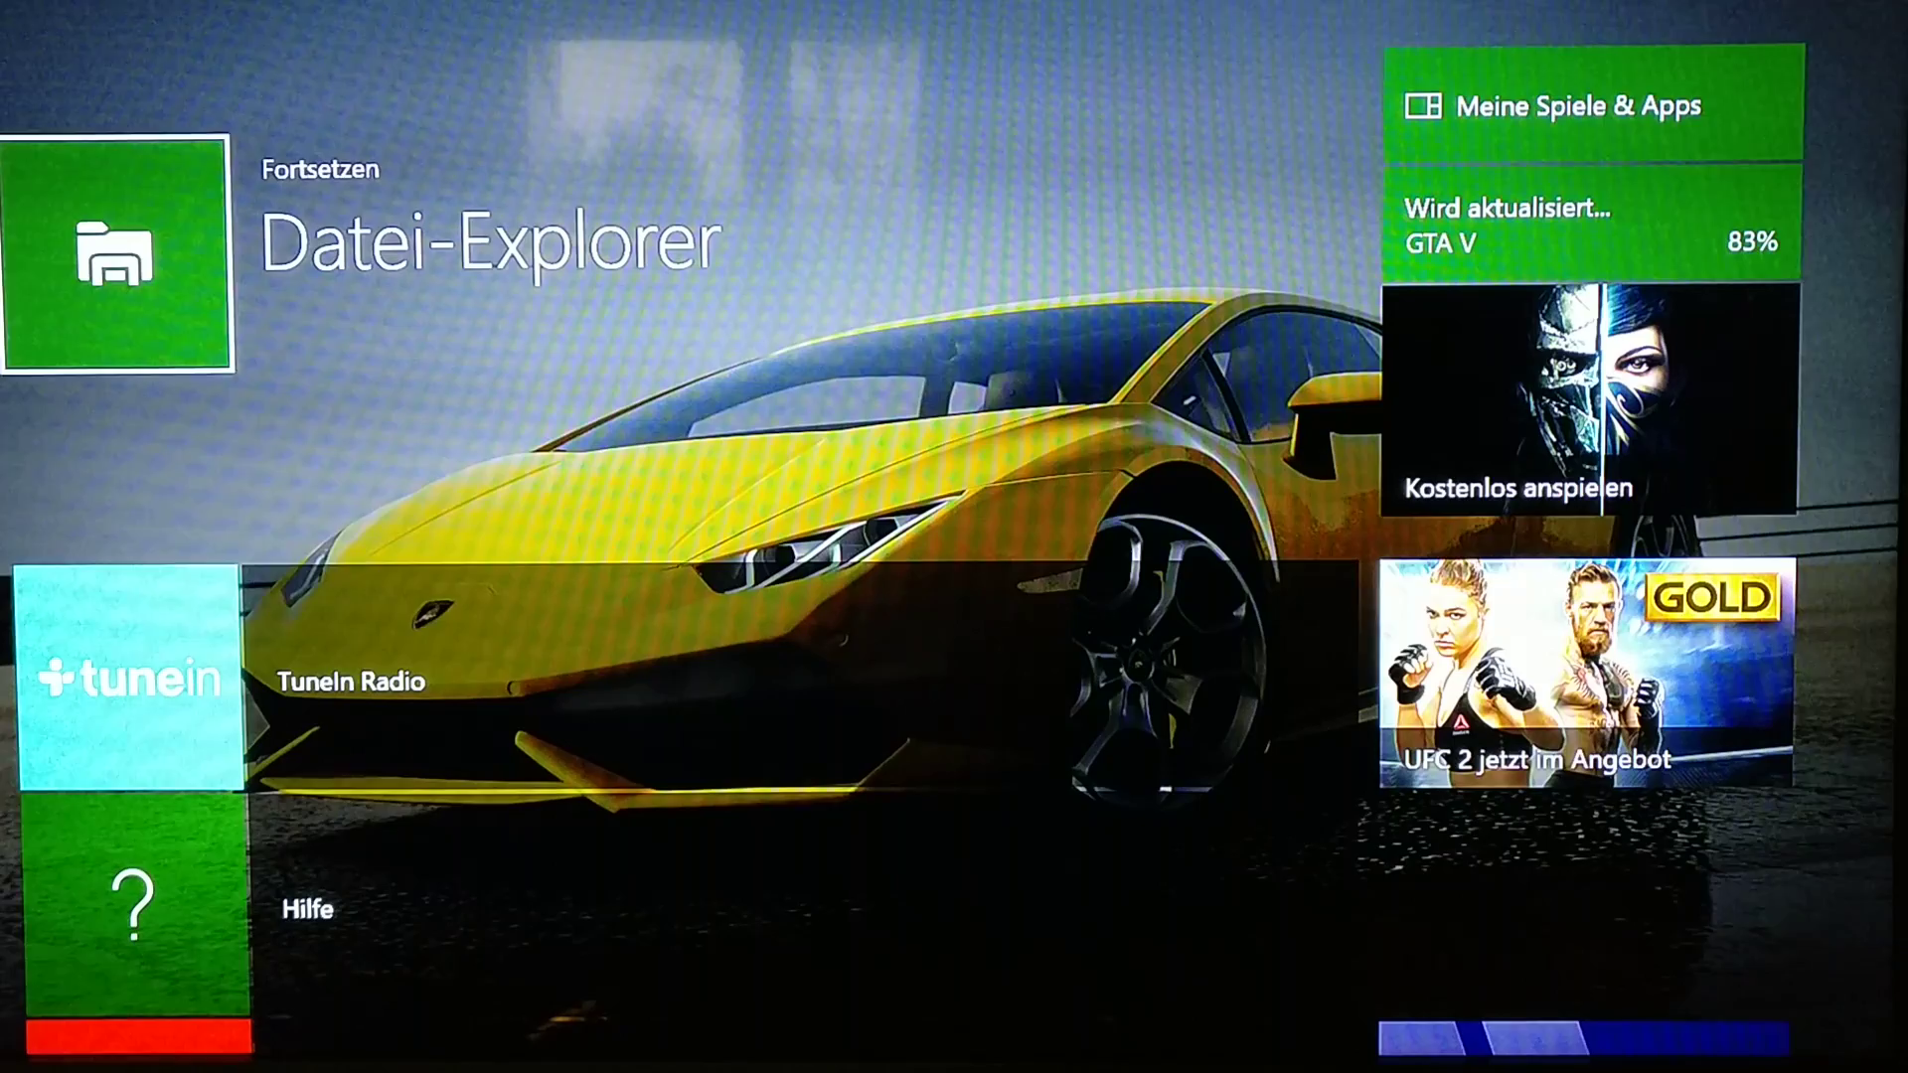
# Launch Datei-Explorer and show Dieses Gerät with its AppMods, Documents, Music, Pictures and Videos folders.
pyautogui.click(121, 247)
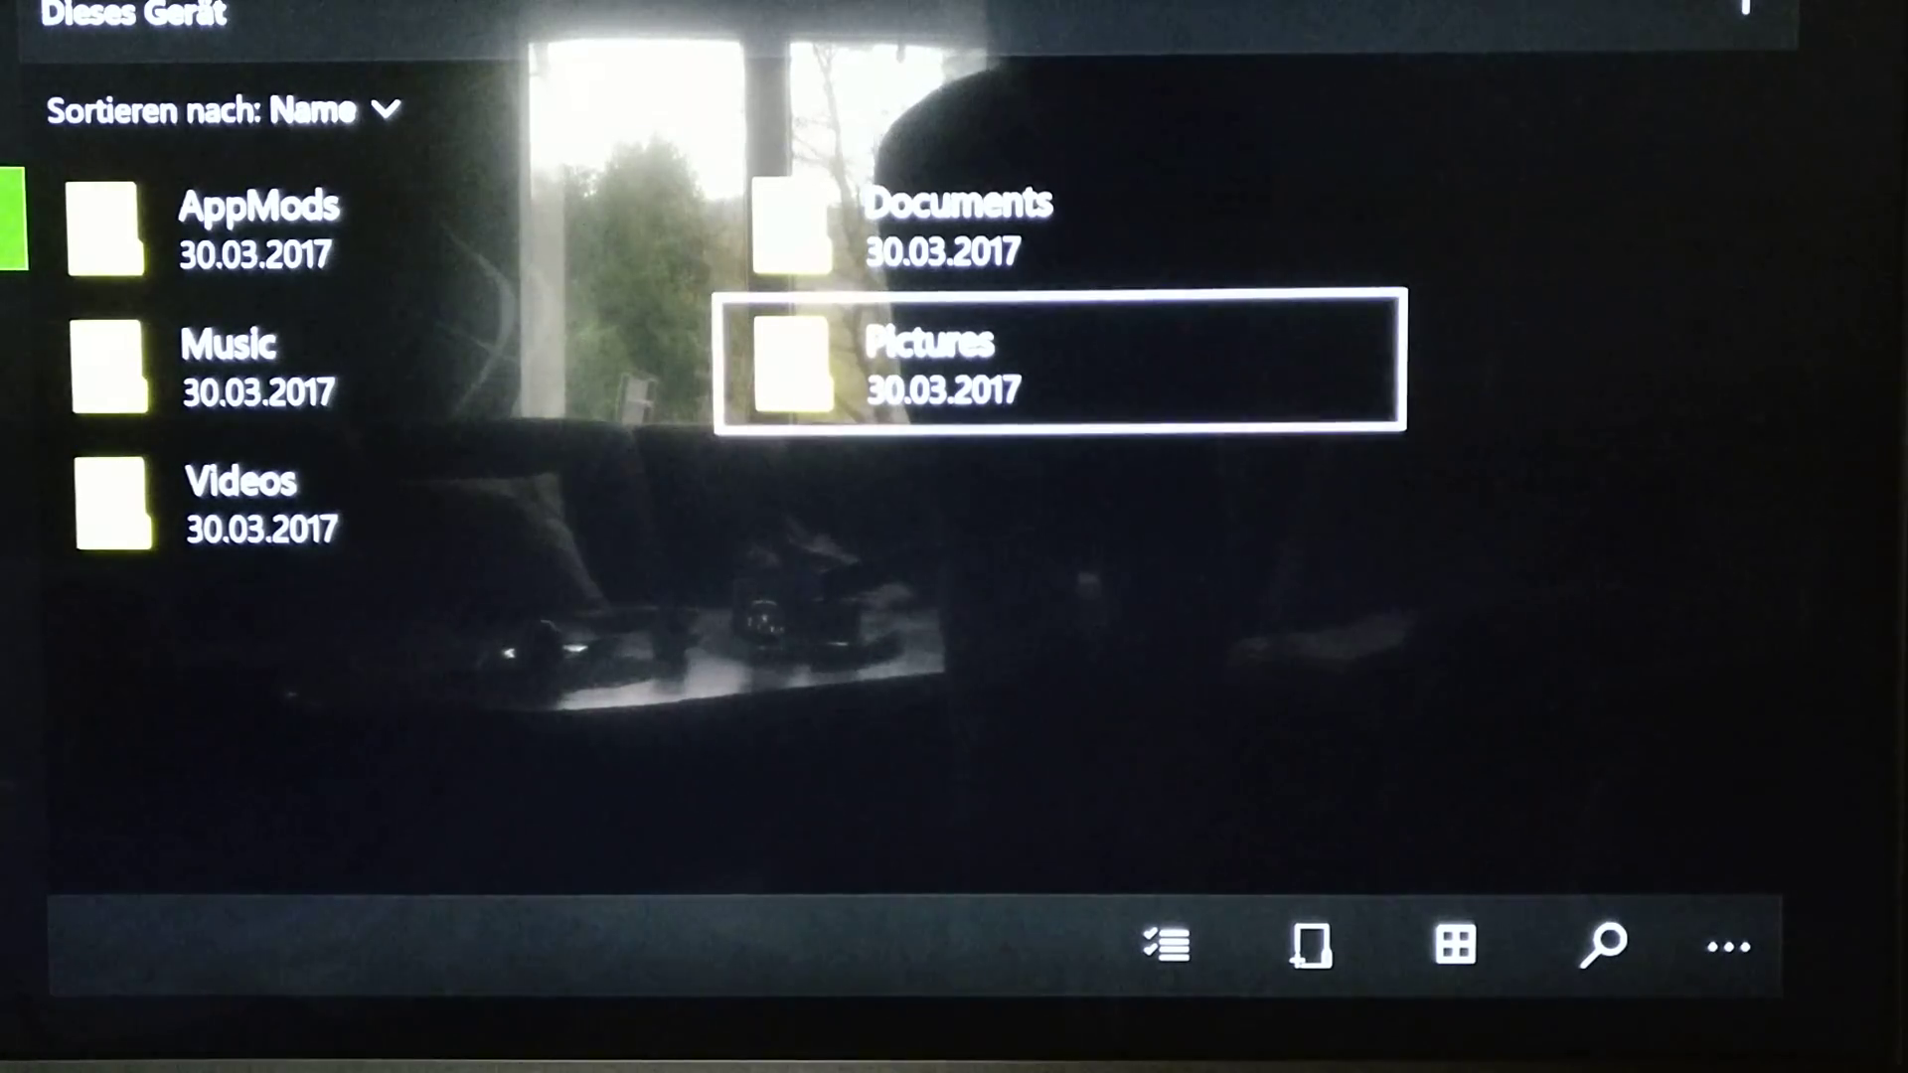
pyautogui.click(1167, 947)
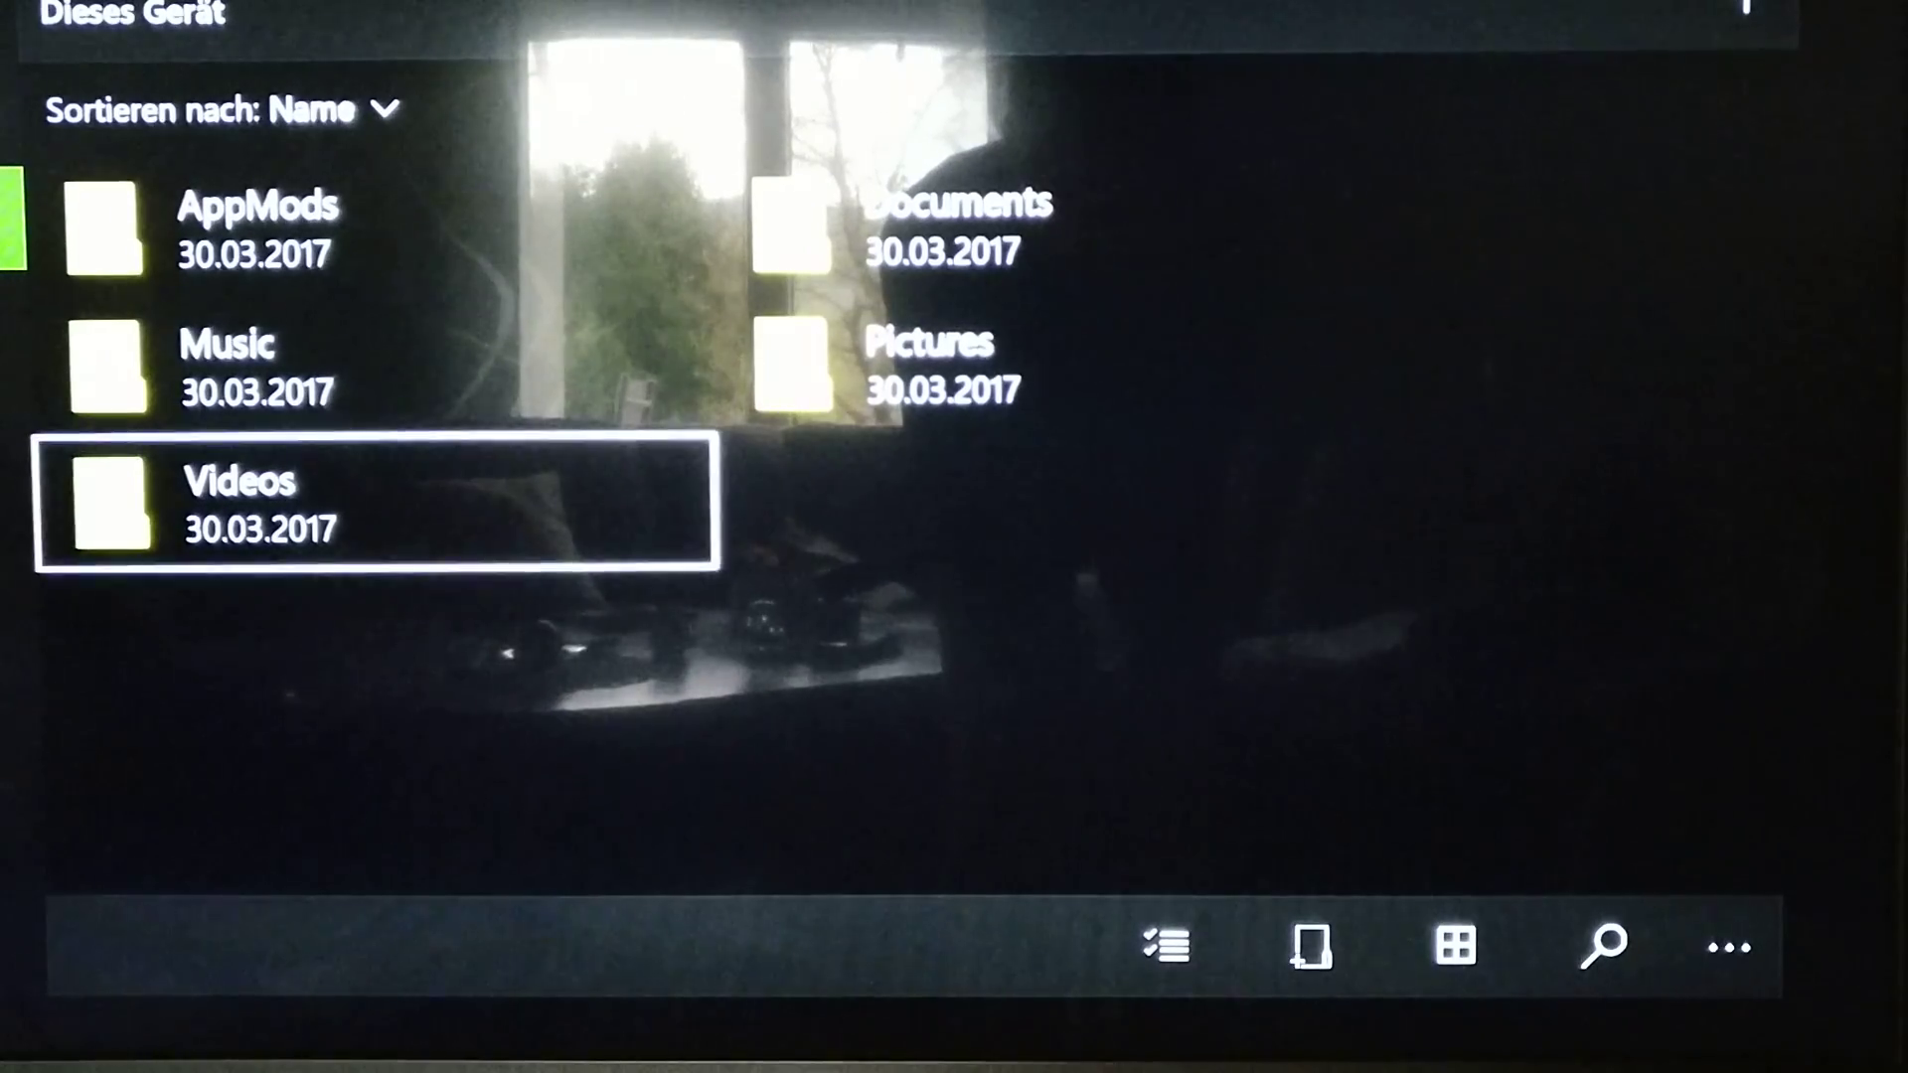
pyautogui.click(1166, 947)
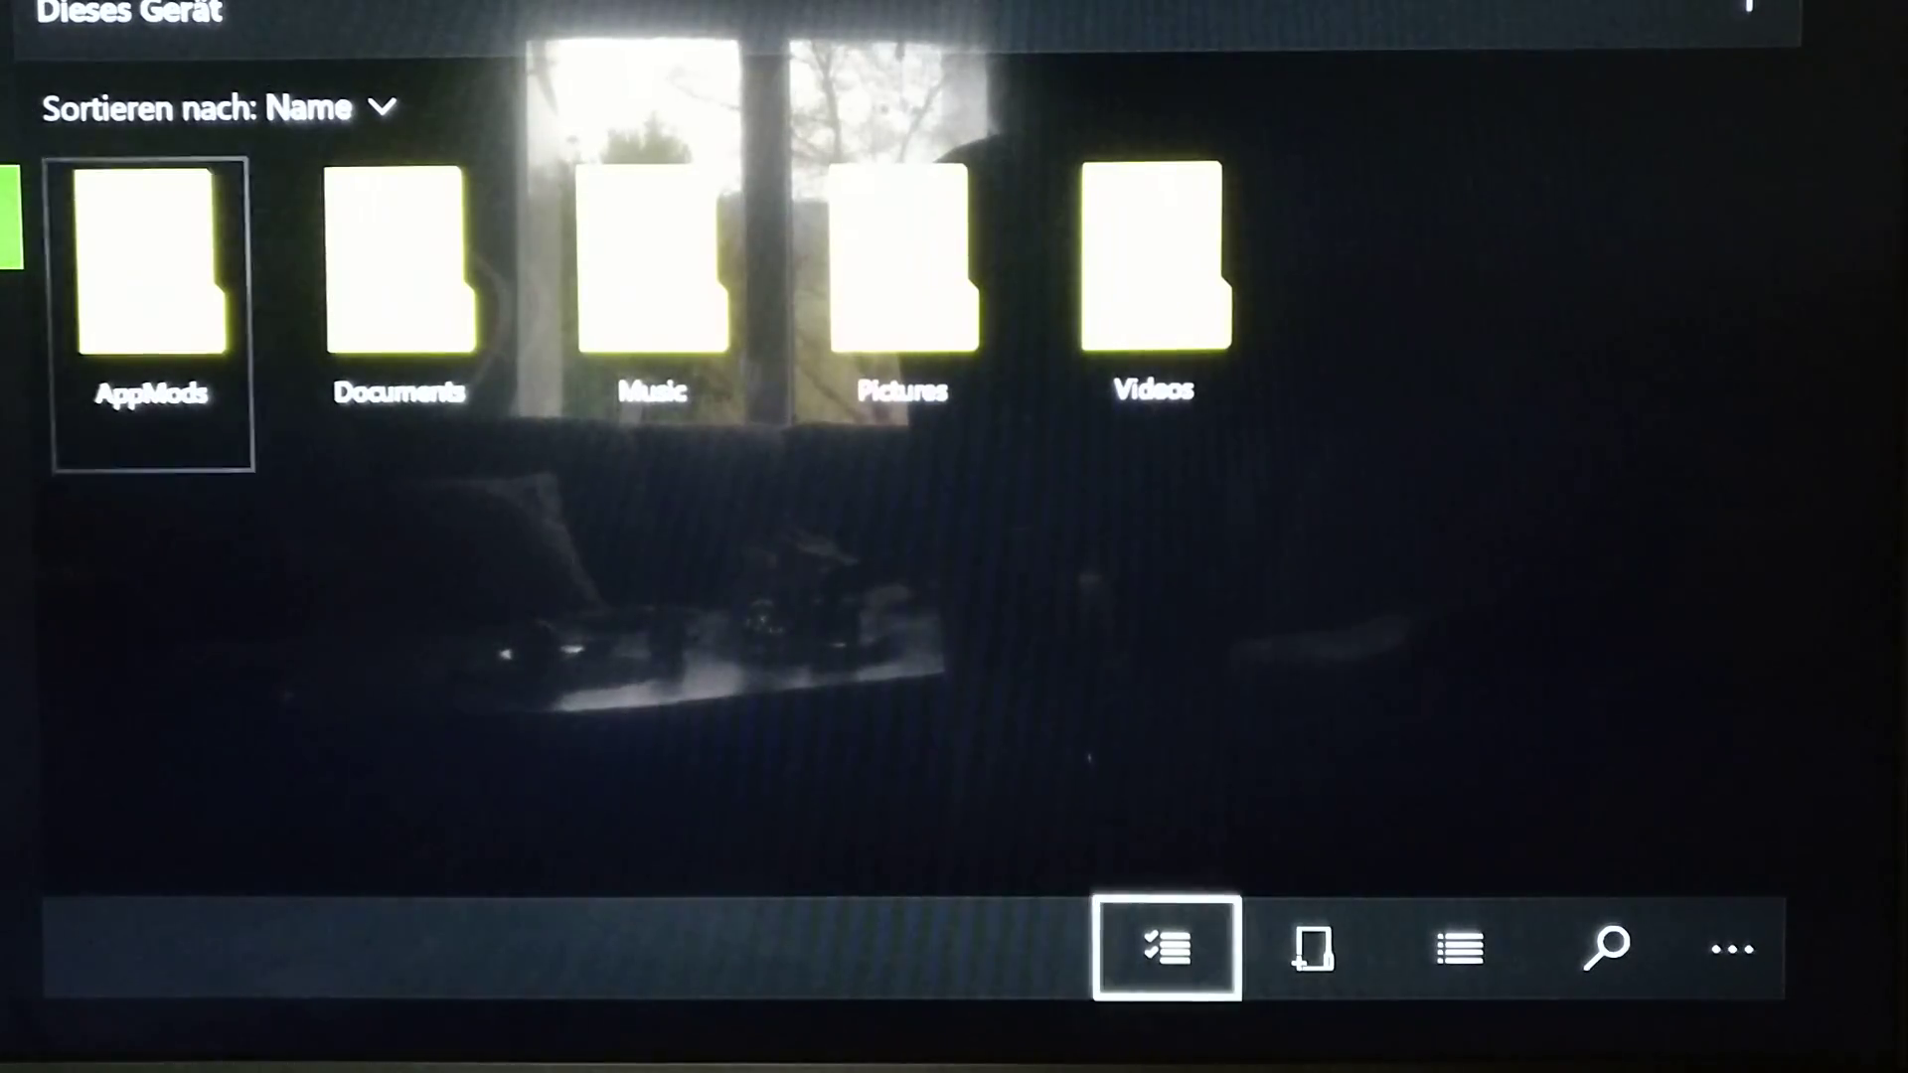
pyautogui.click(1457, 948)
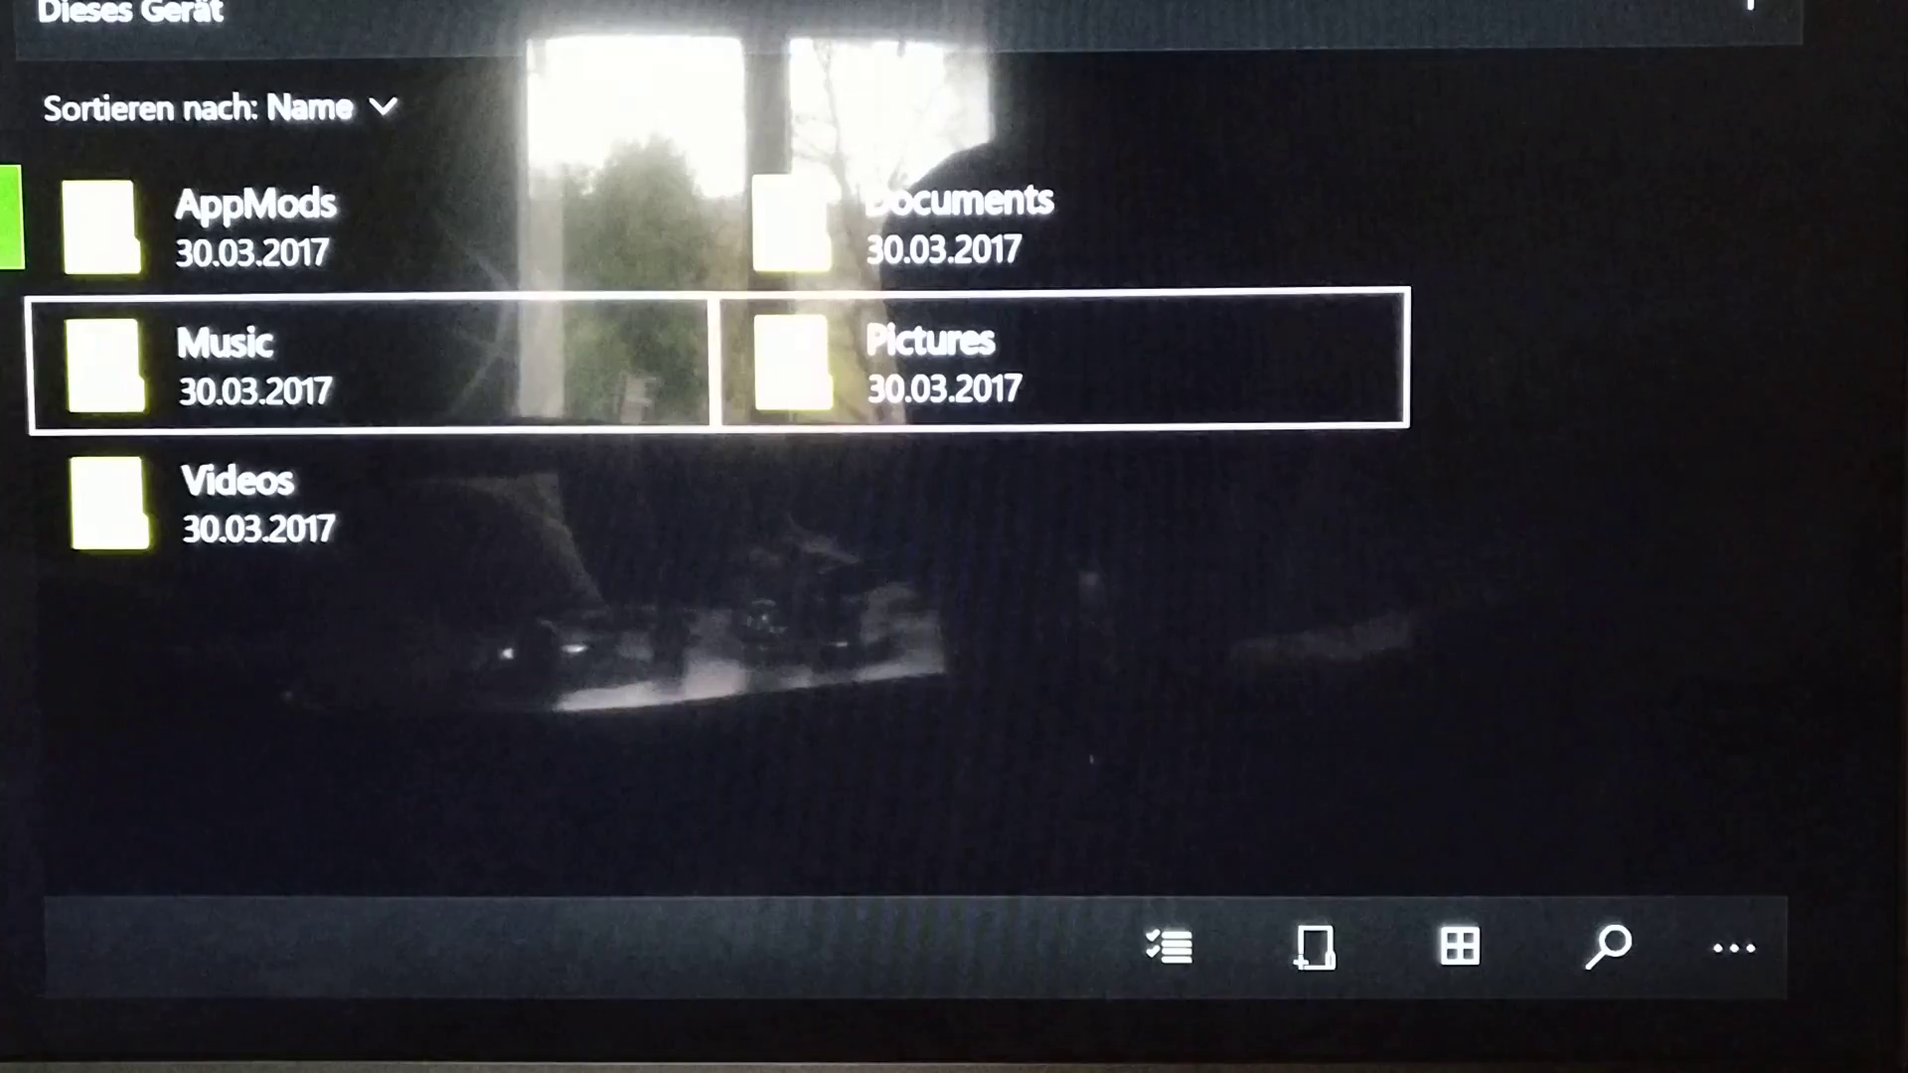
# Show Eigenschaften for Dieses Gerät via the overflow menu: system folder, 0 files, 5 folders.
pyautogui.click(1606, 946)
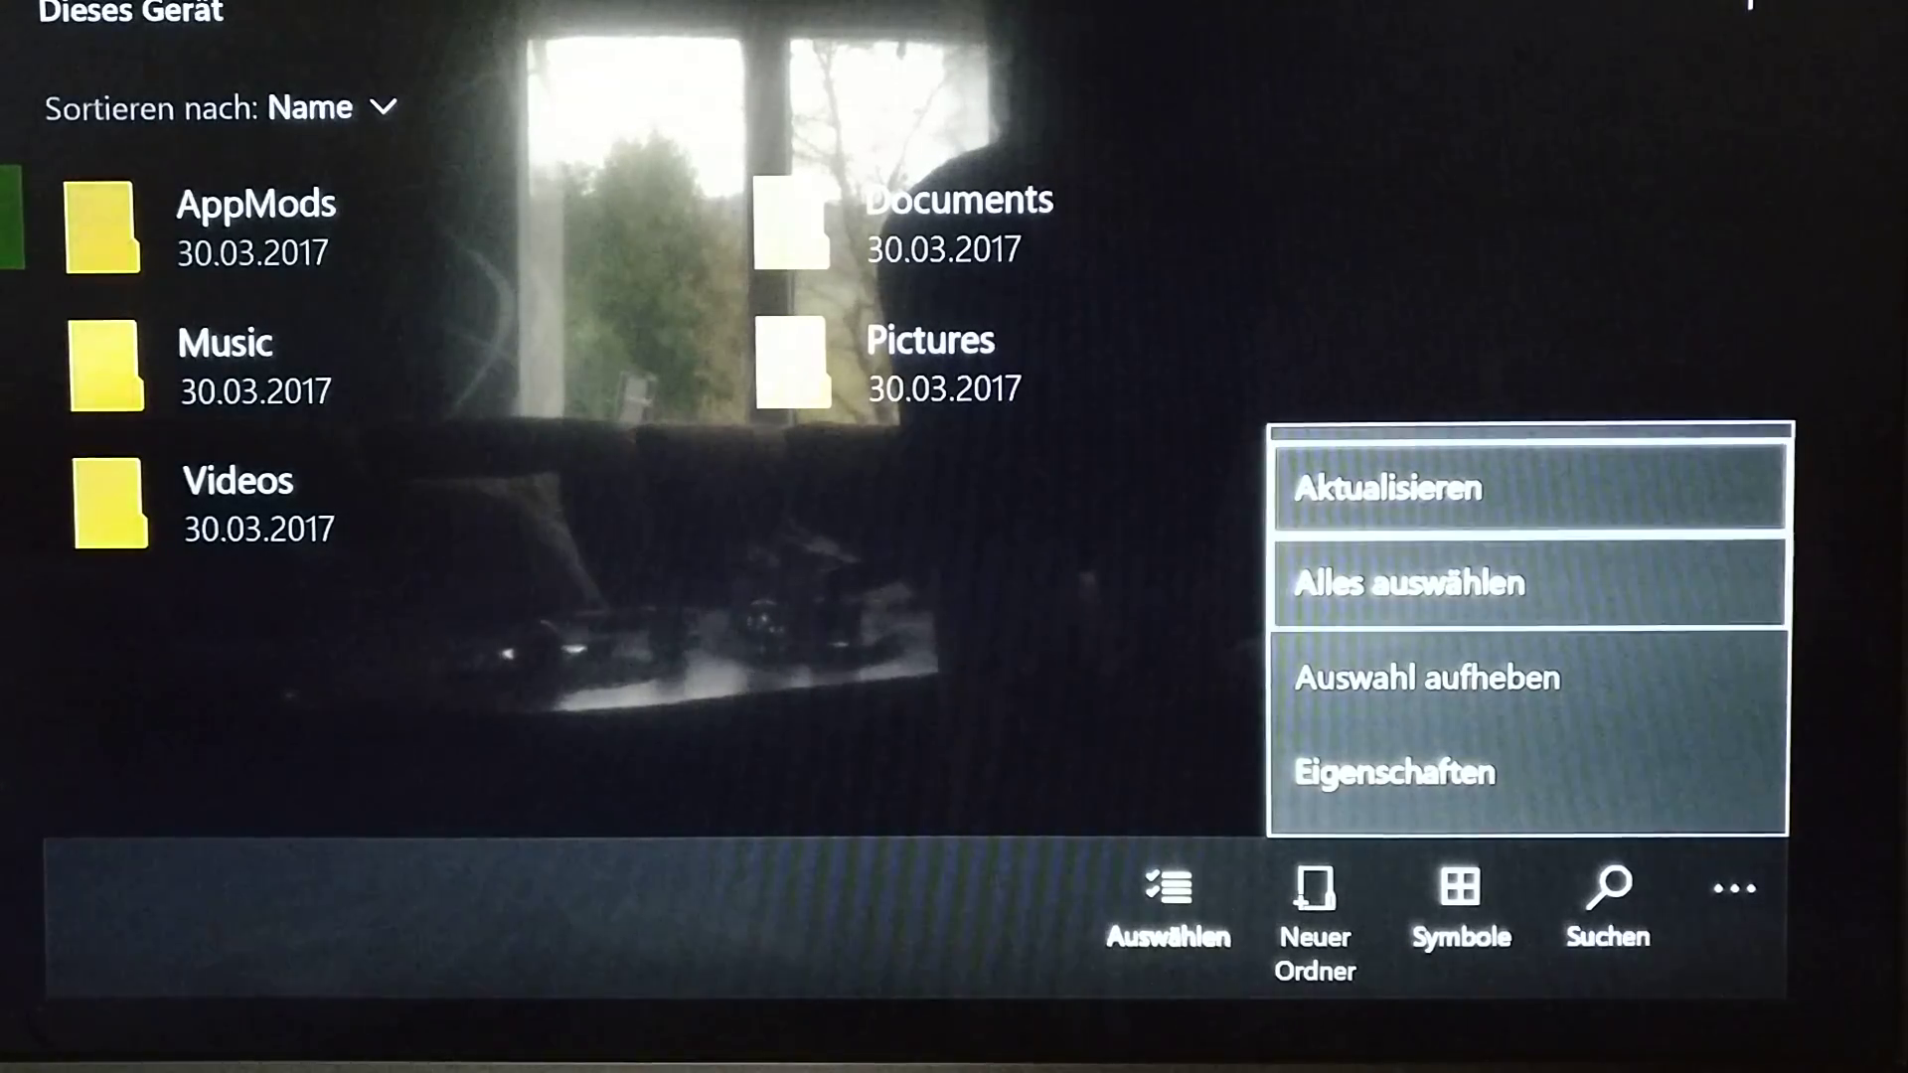
pyautogui.click(1391, 773)
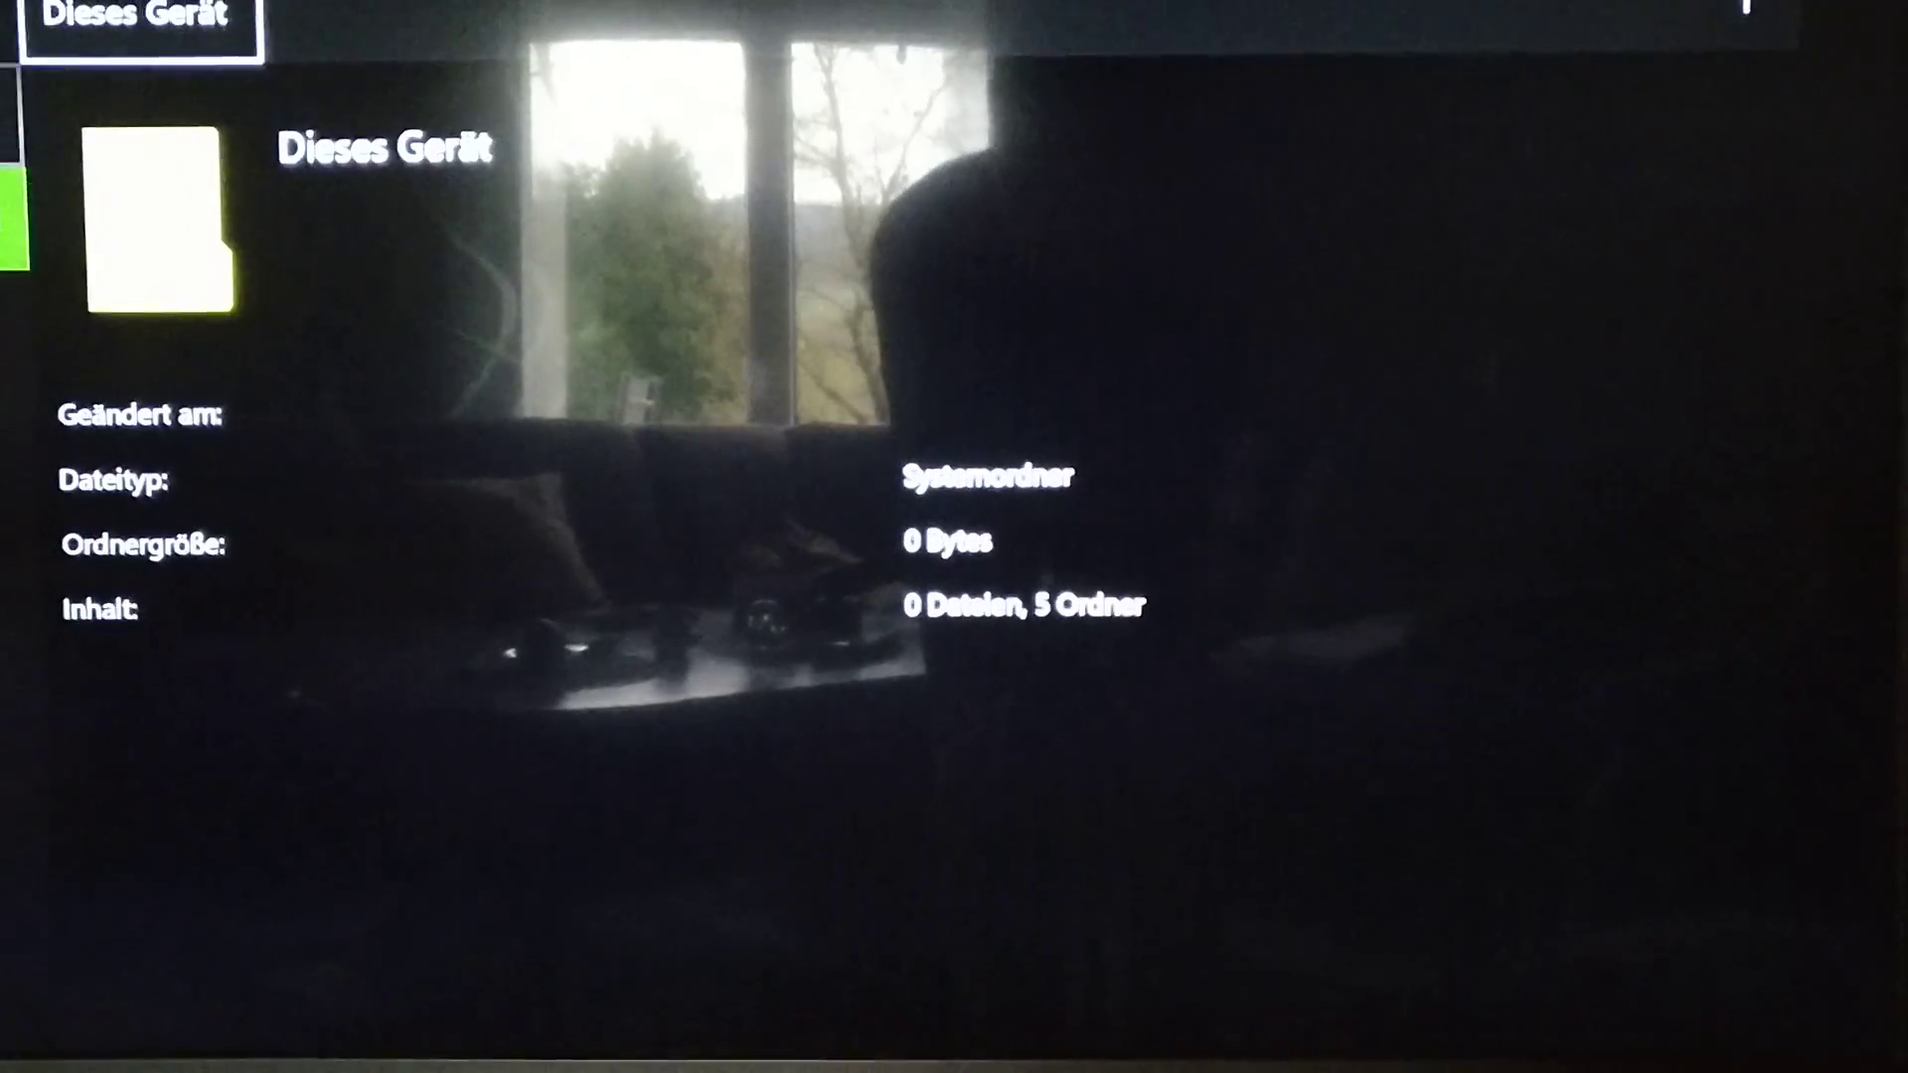